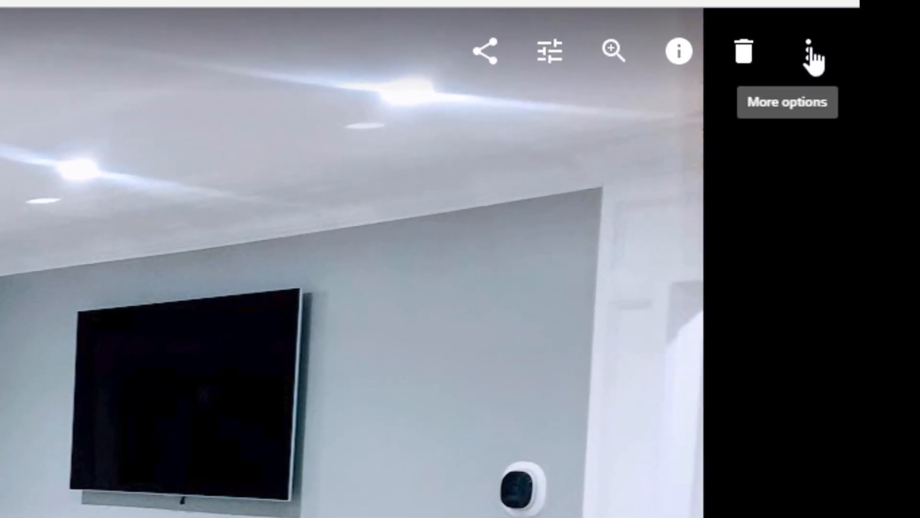
Try downloading the photo to the Desktop, then abandon the stalled save
click(812, 51)
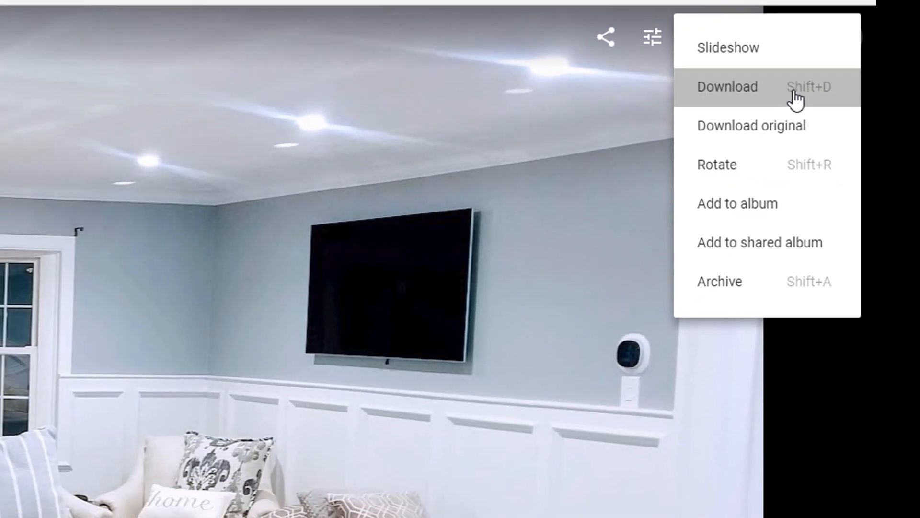
click(727, 86)
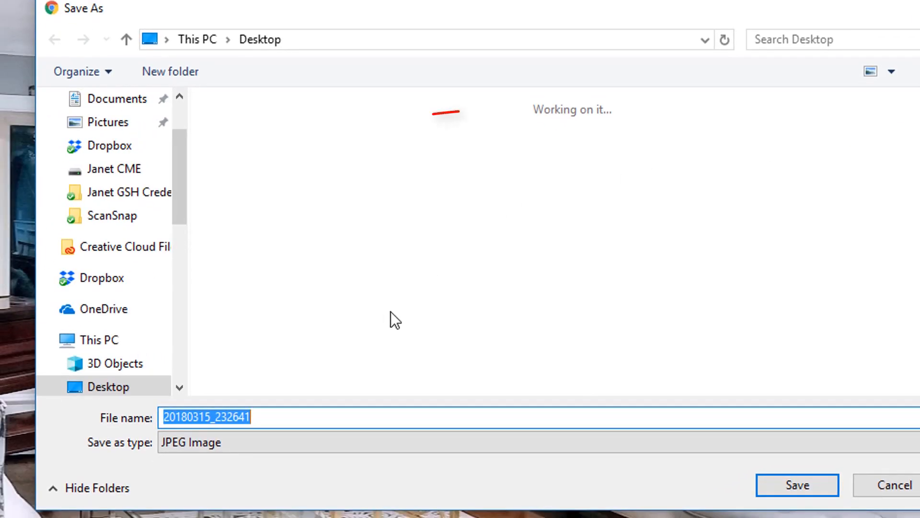
mouse_move(563, 169)
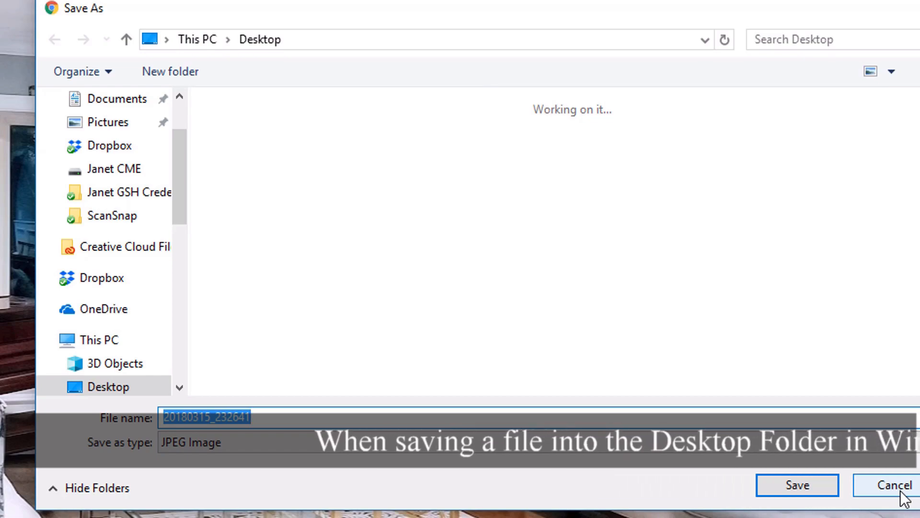
click(891, 485)
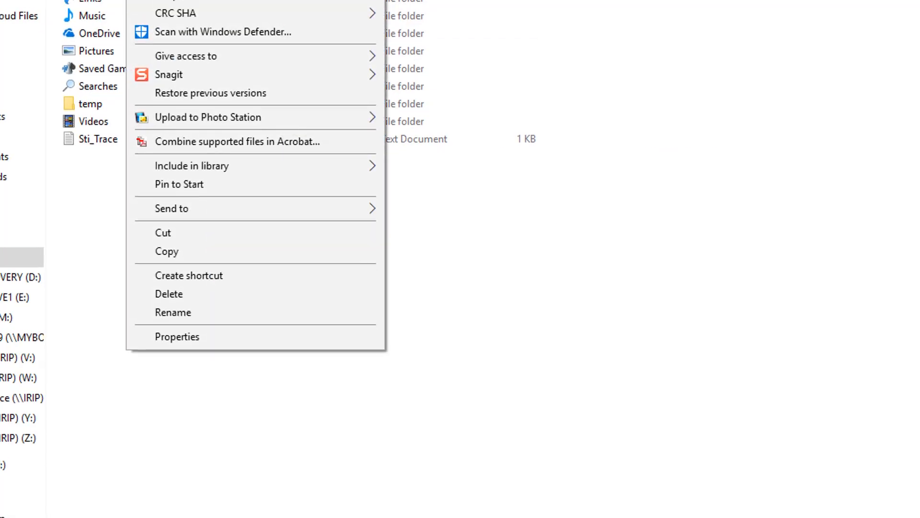
Review the Documents folder's permissions for SYSTEM, user, HomeUsers and Administrators, then close
click(177, 336)
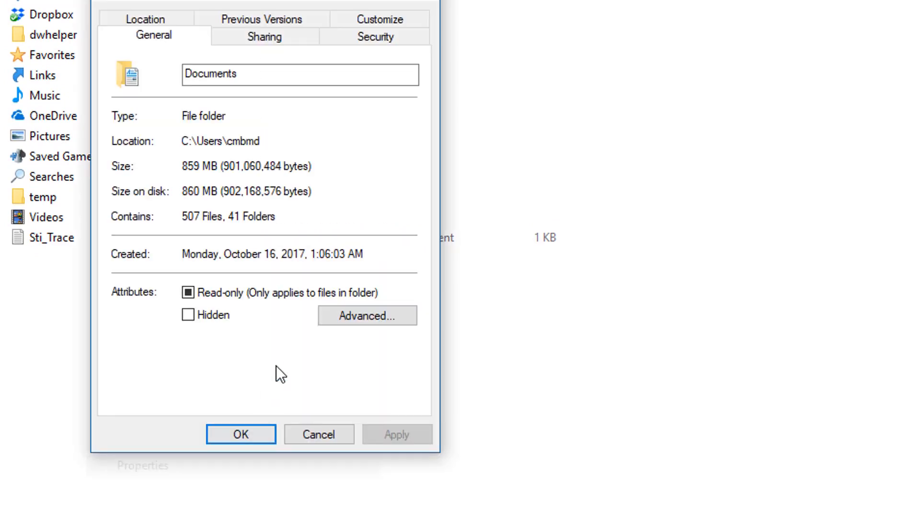
click(265, 36)
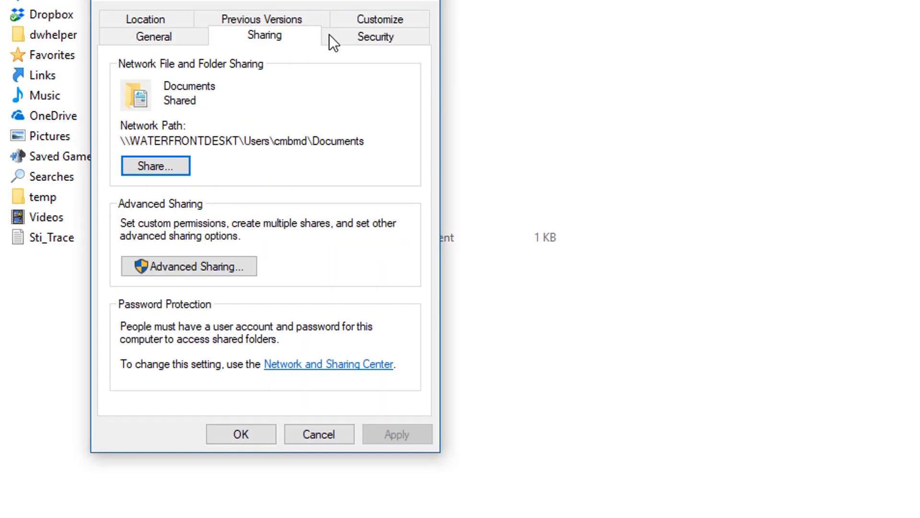
click(376, 36)
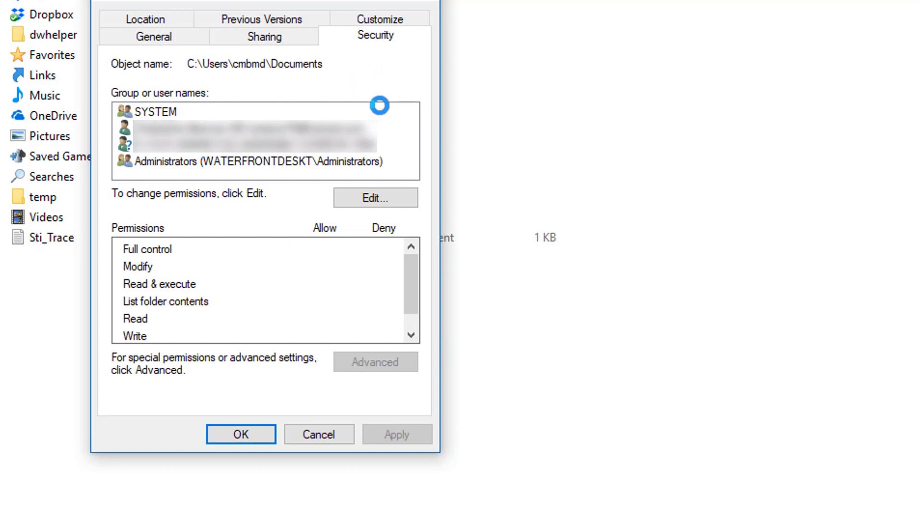
click(164, 112)
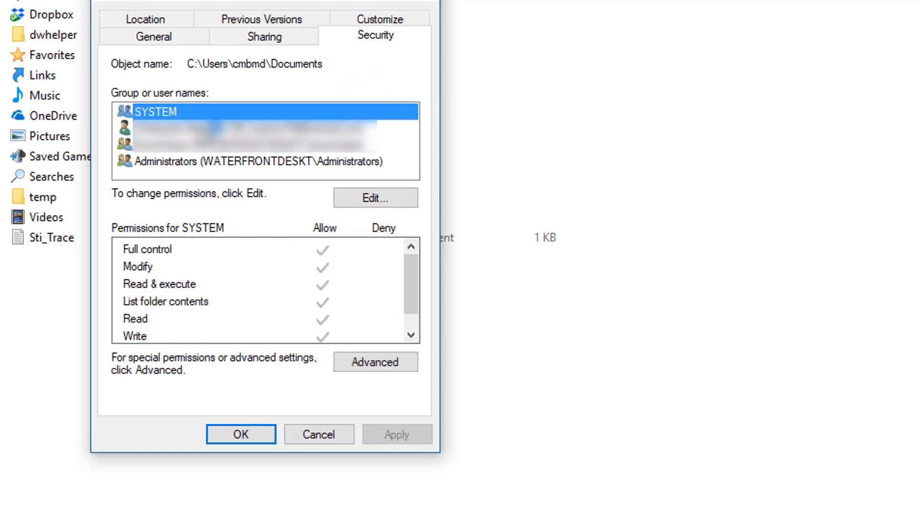
click(235, 127)
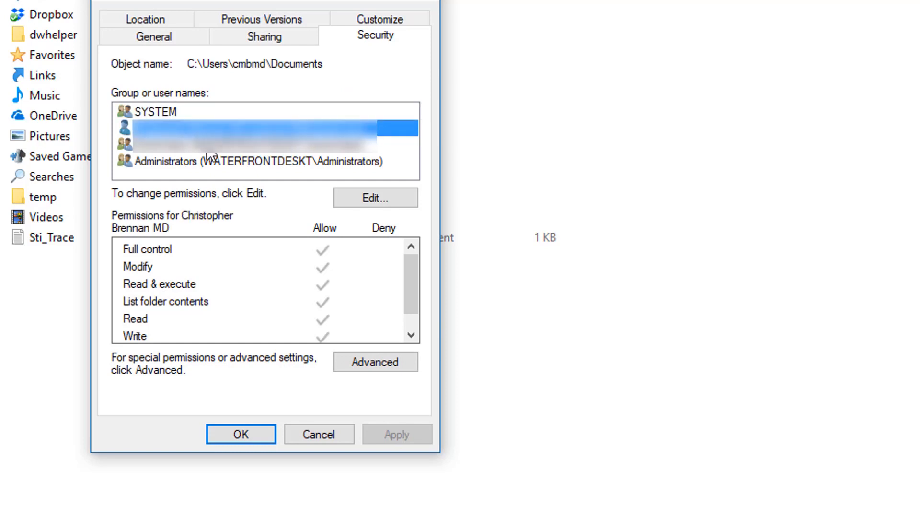
click(264, 128)
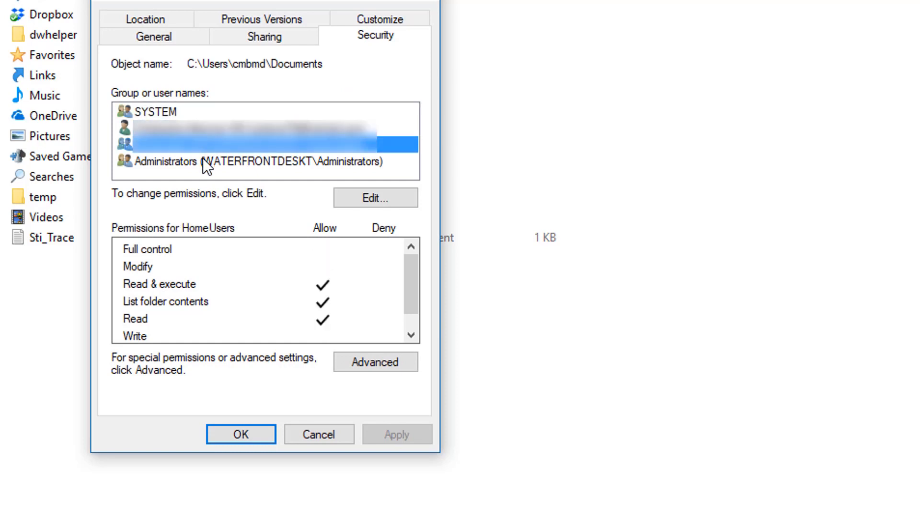
click(257, 161)
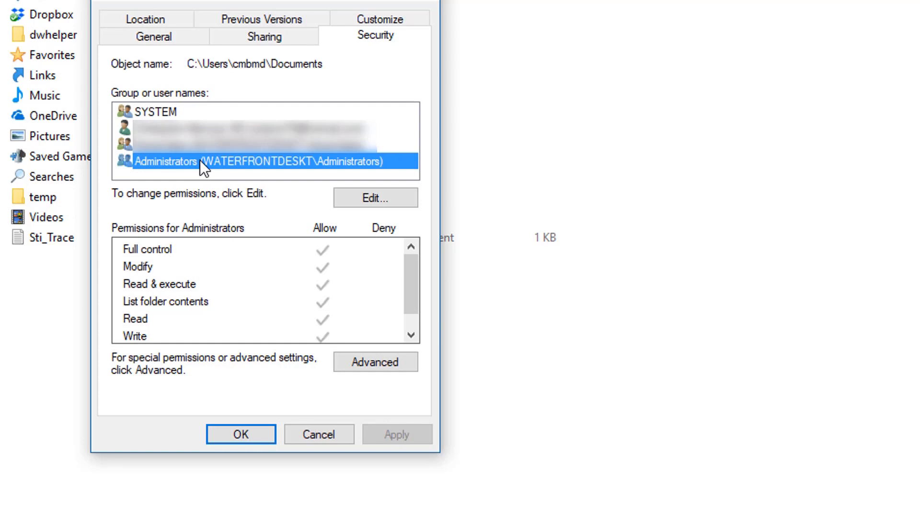
mouse_move(183, 13)
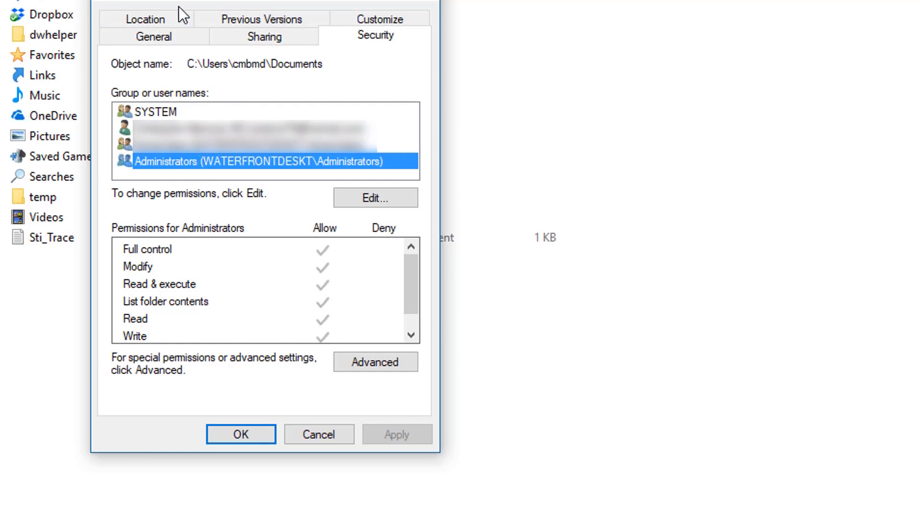
mouse_move(386, 100)
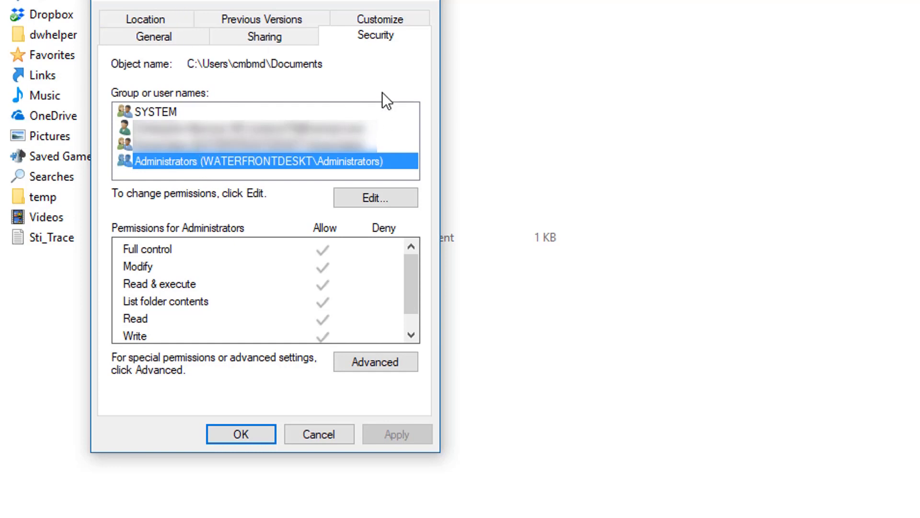
mouse_move(382, 107)
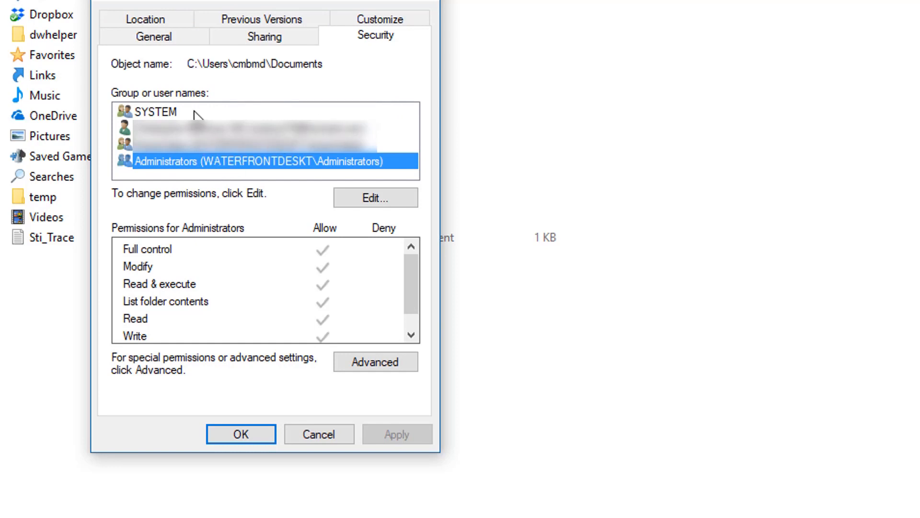
click(318, 433)
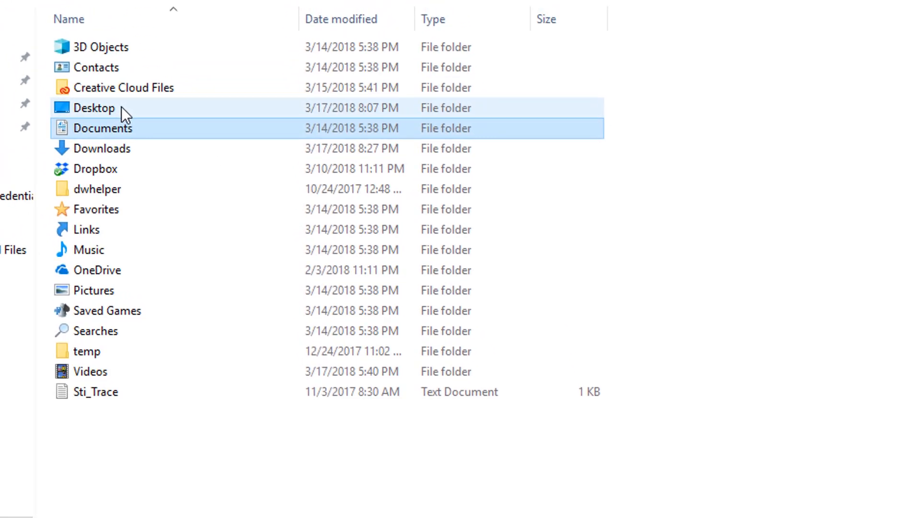
Open the Desktop folder's Properties on the Security tab
right_click(117, 128)
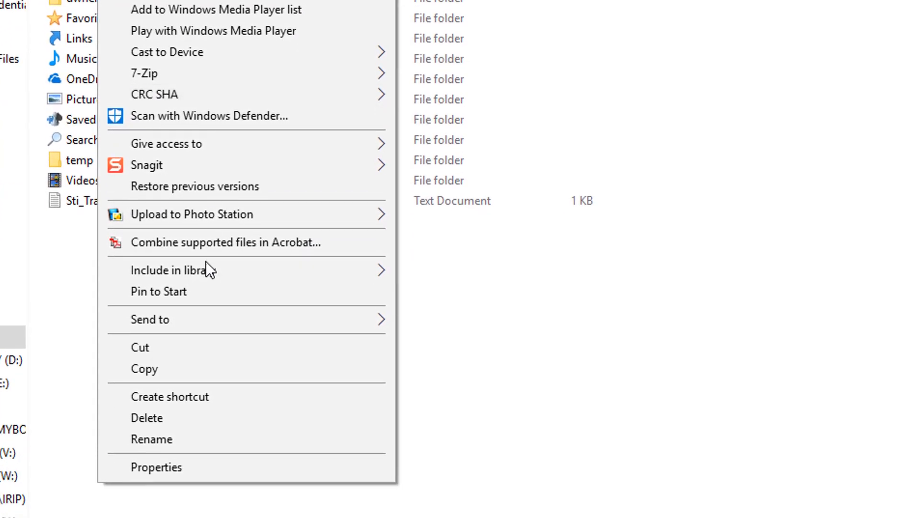
click(155, 466)
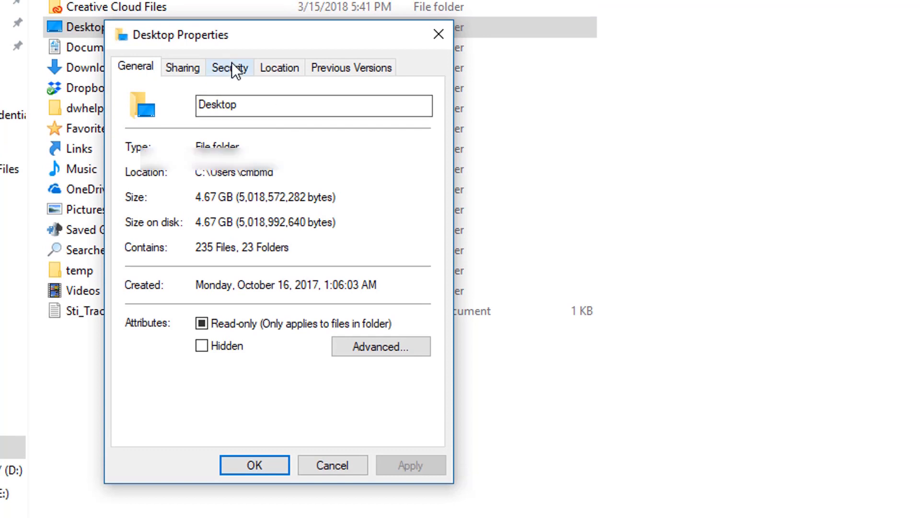
click(230, 67)
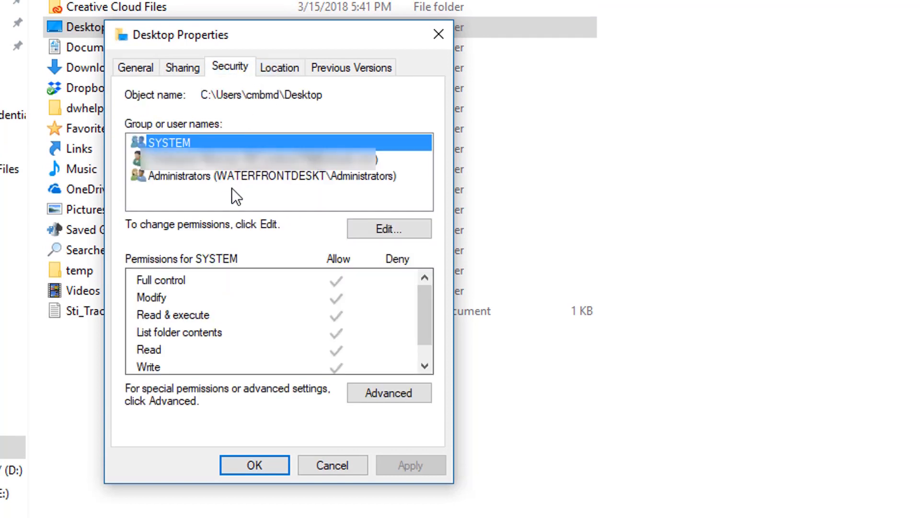
mouse_move(308, 202)
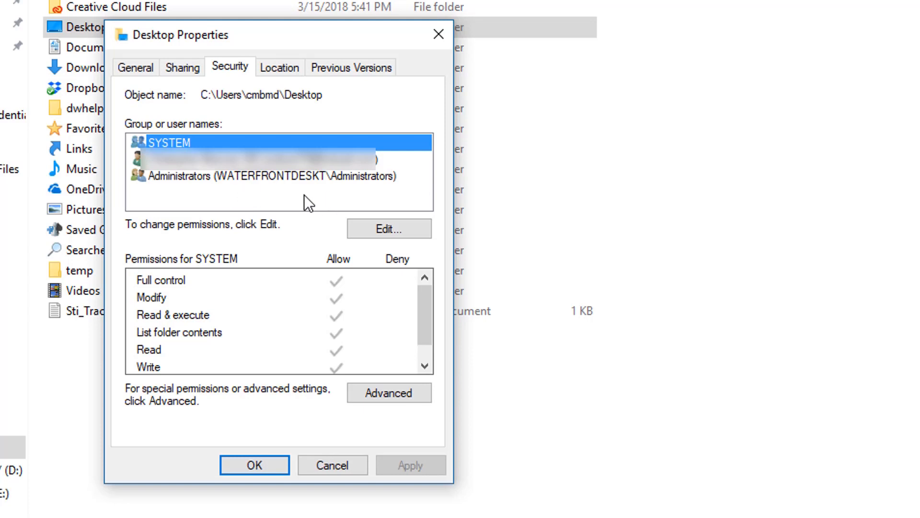
mouse_move(268, 204)
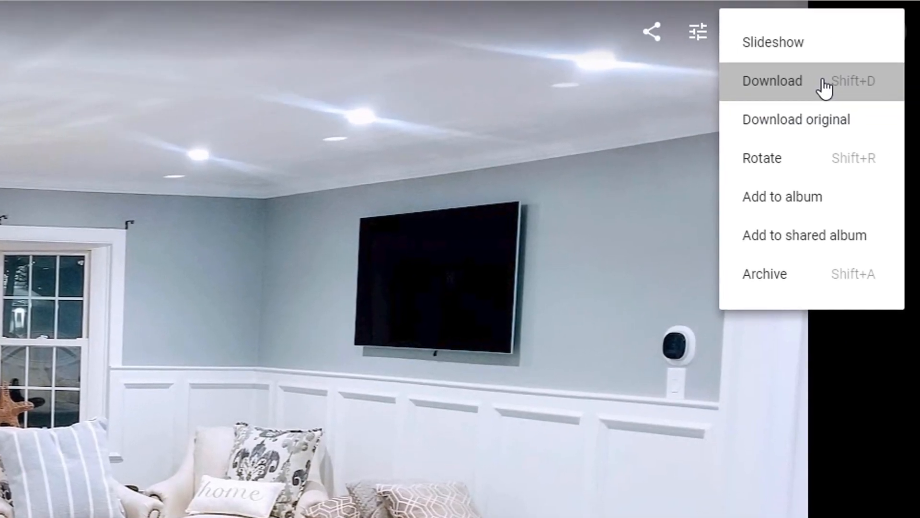
Bring up the photo's download option again in Google Photos
click(771, 81)
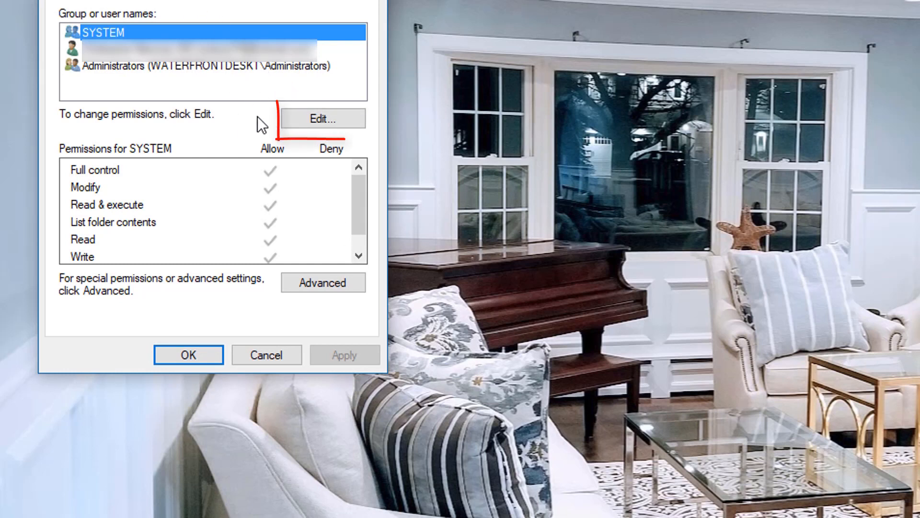
Add HomeUsers to the Desktop folder's permissions with read access, then apply and close
click(321, 118)
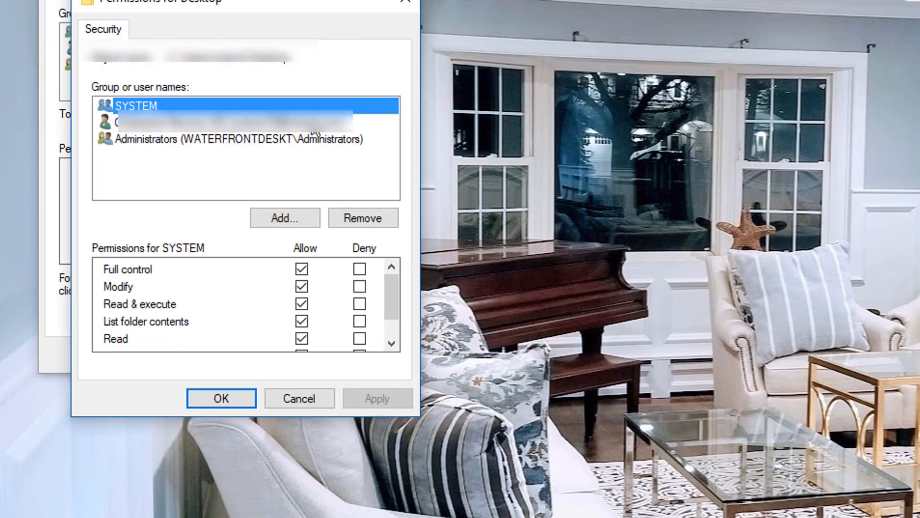
click(285, 218)
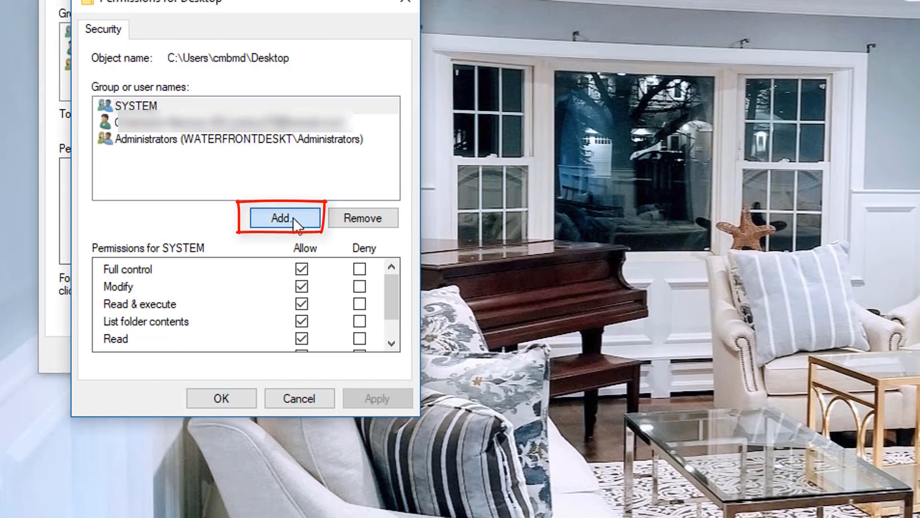
click(283, 218)
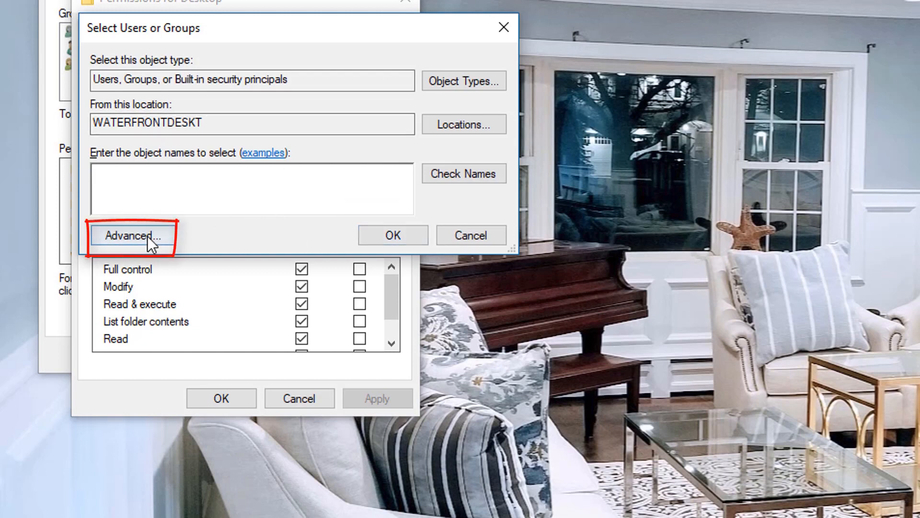
click(131, 235)
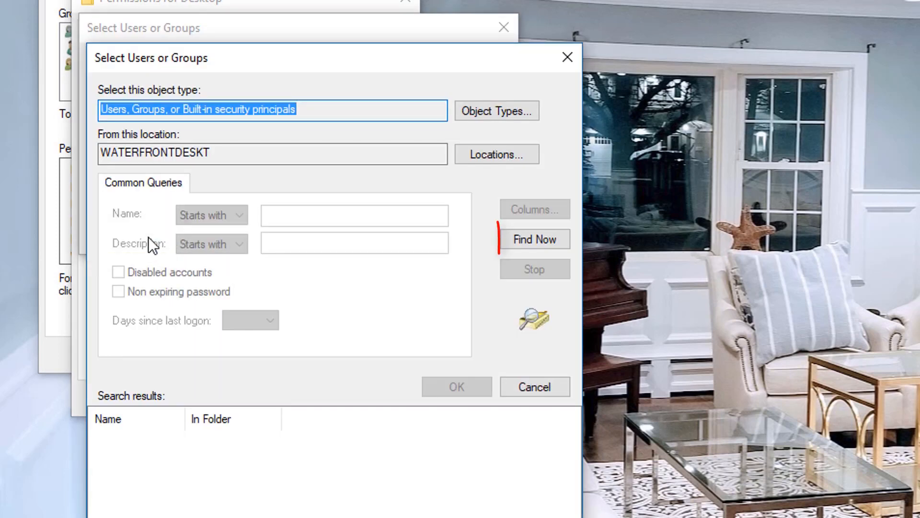
click(533, 239)
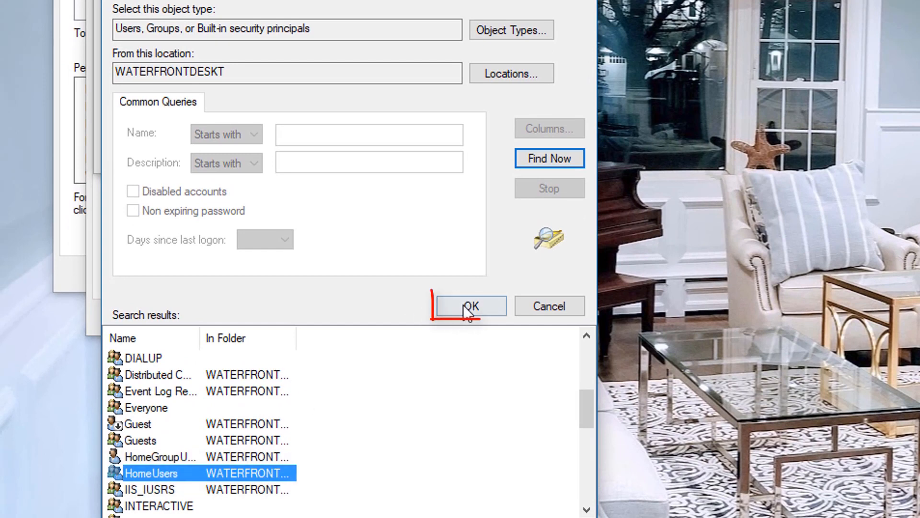
click(469, 305)
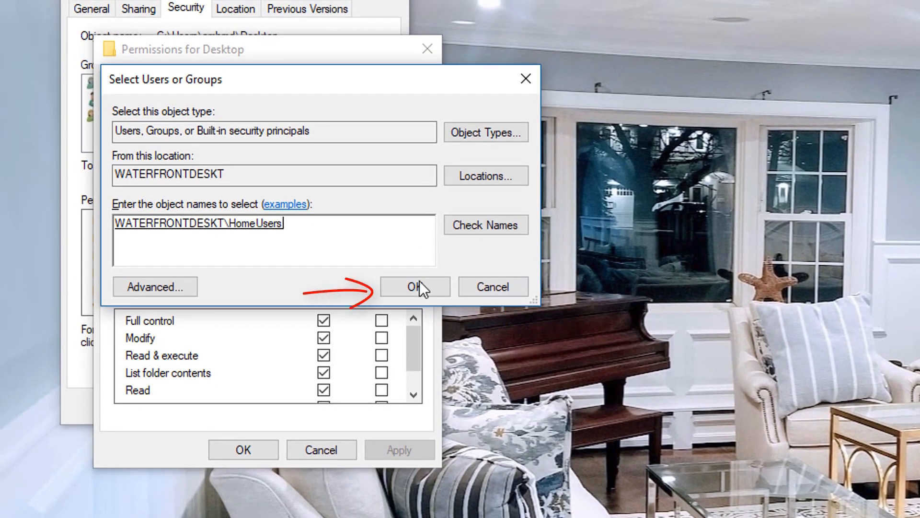
click(415, 287)
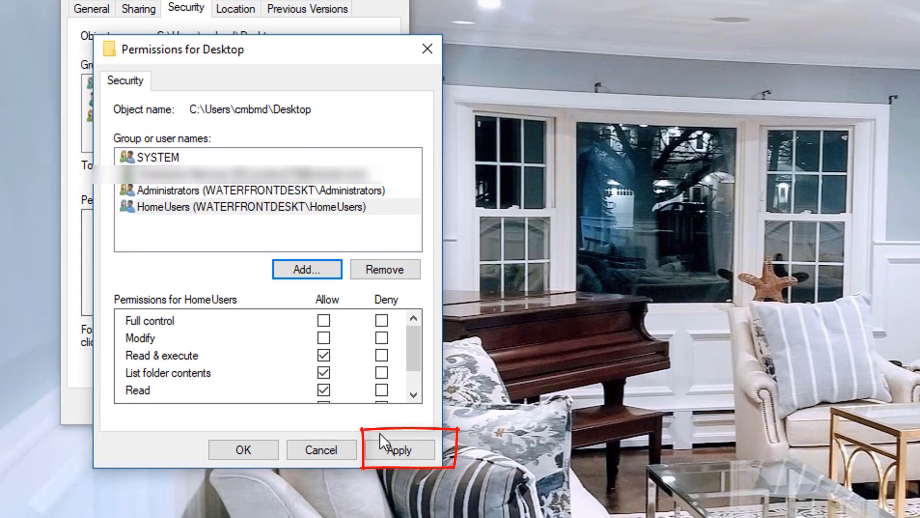
click(398, 449)
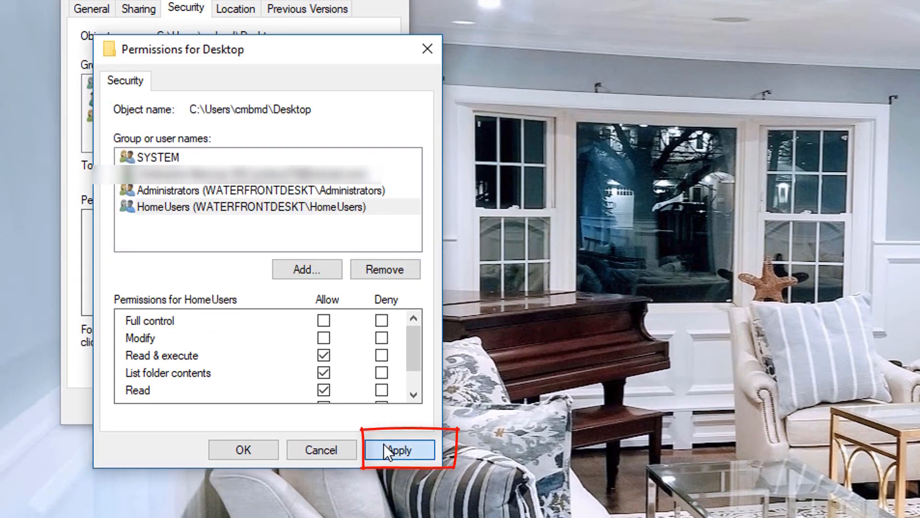
click(399, 450)
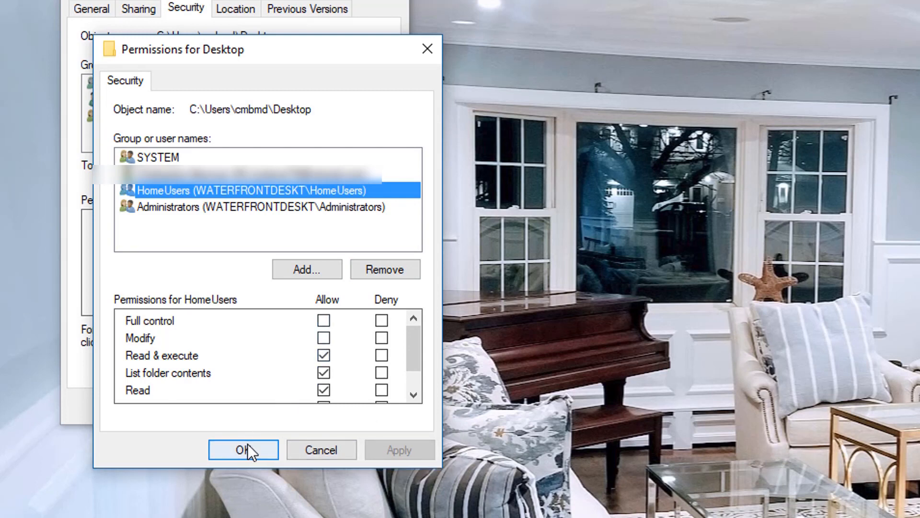
click(243, 450)
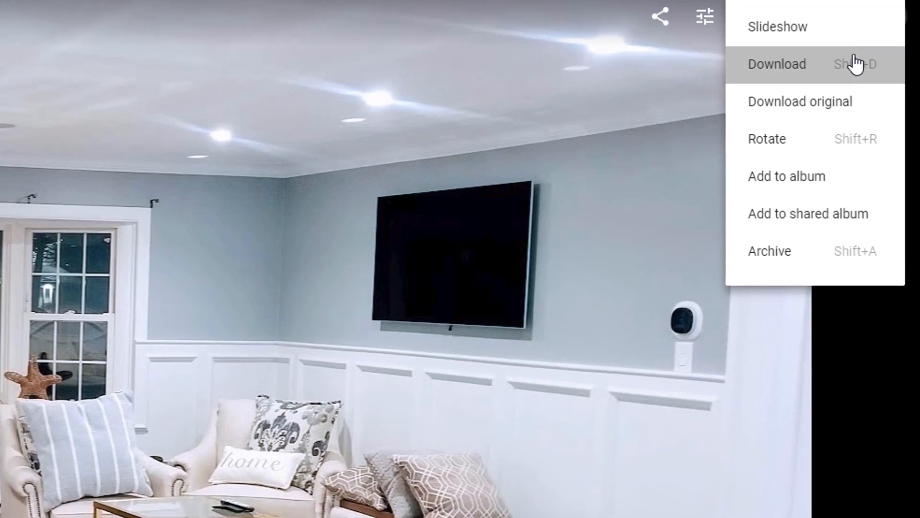
Download the open photo and save it into the Desktop folder
click(776, 64)
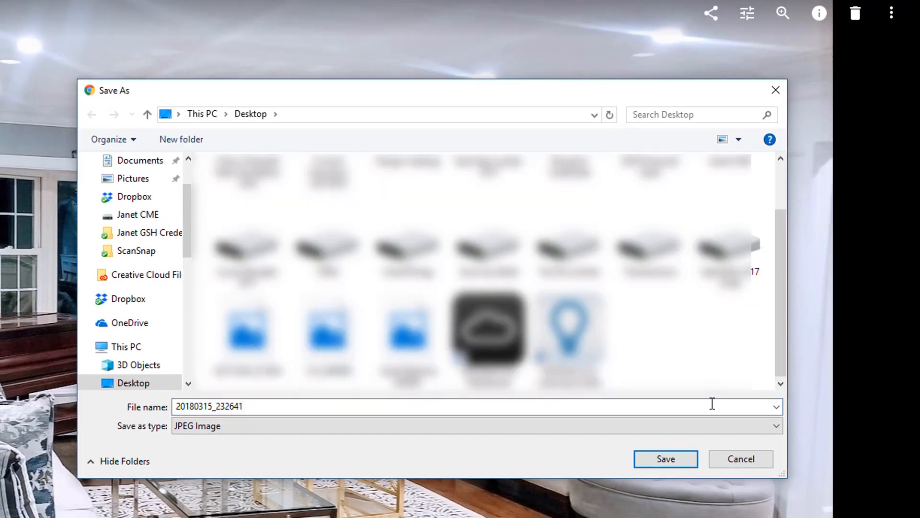
click(740, 458)
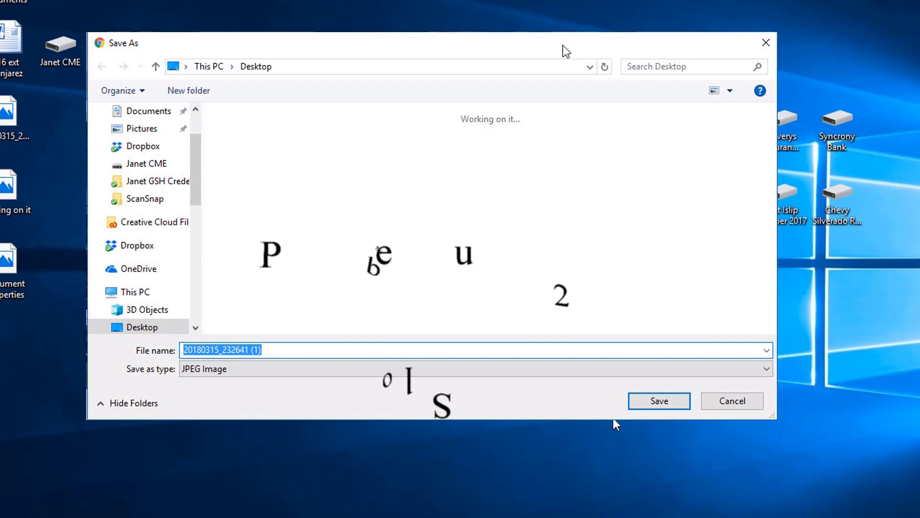
Save the 'document properties' image to the Desktop via Snagit's Save As
click(658, 400)
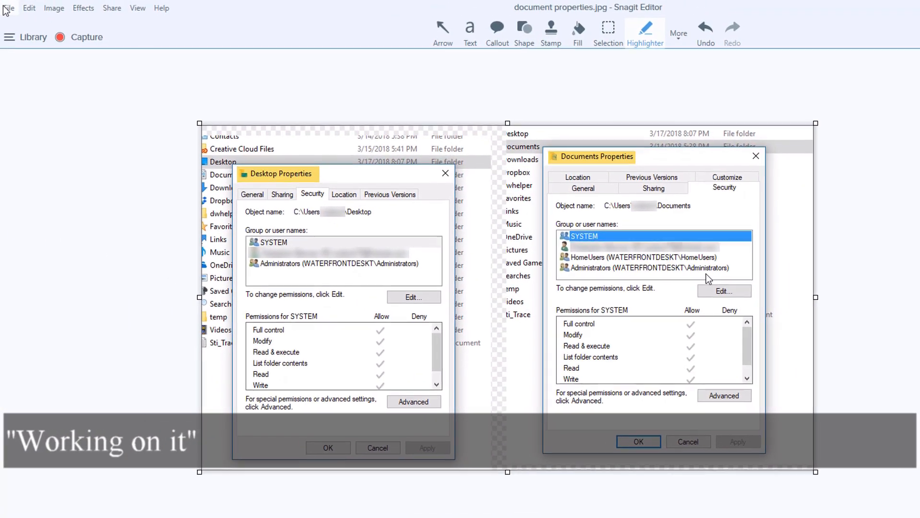
click(10, 7)
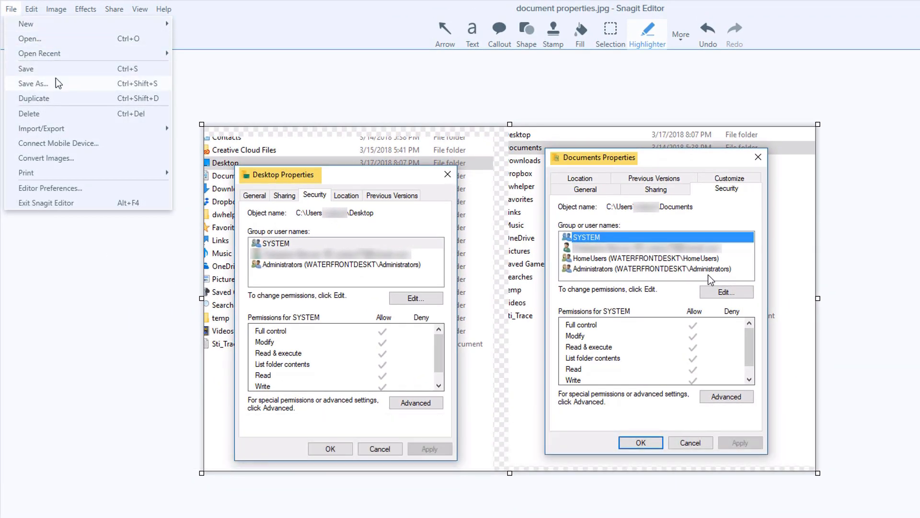
click(34, 83)
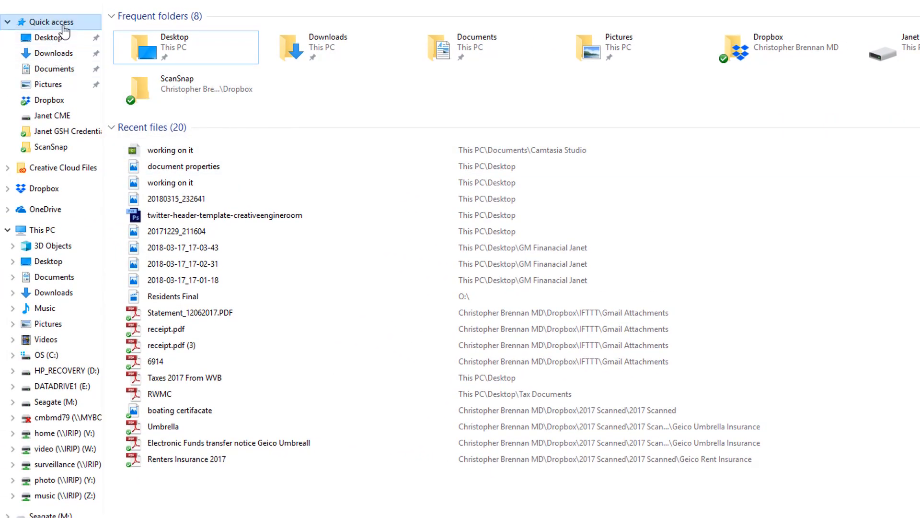
Set Folder Options so File Explorer opens to This PC, and confirm
right_click(52, 21)
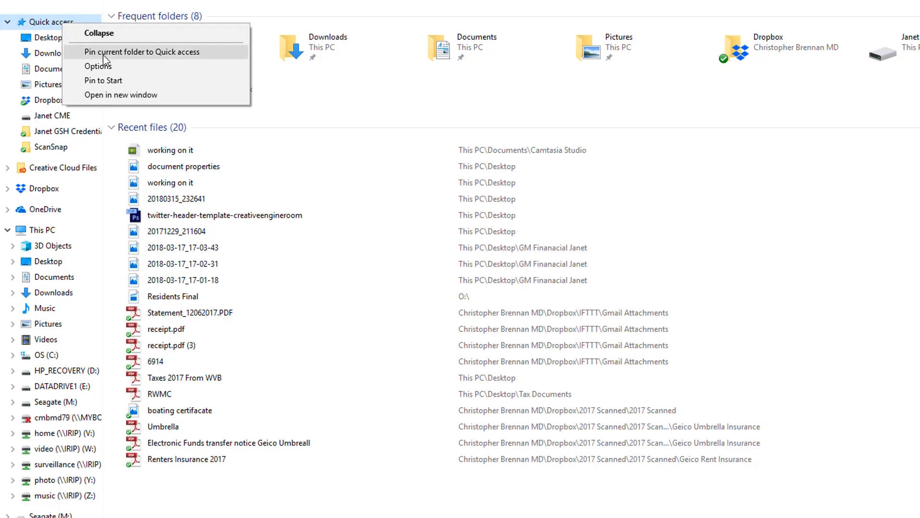
click(97, 66)
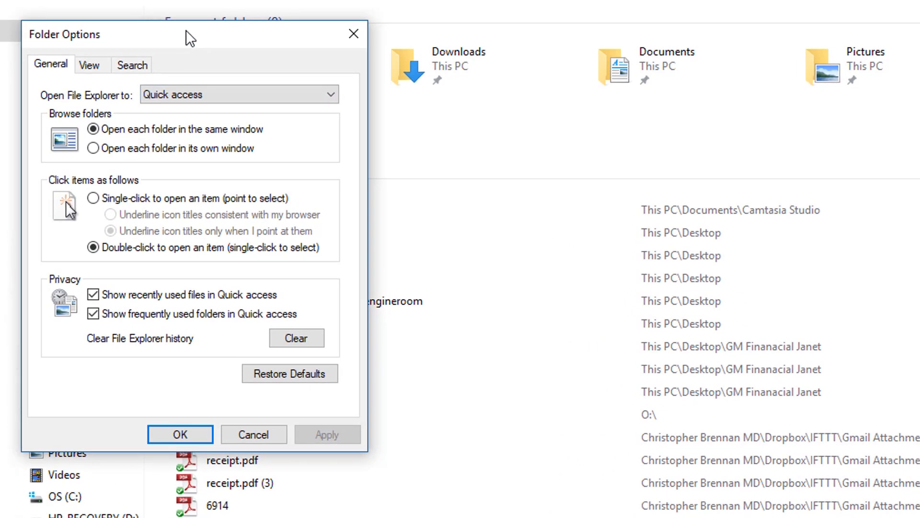
mouse_move(99, 109)
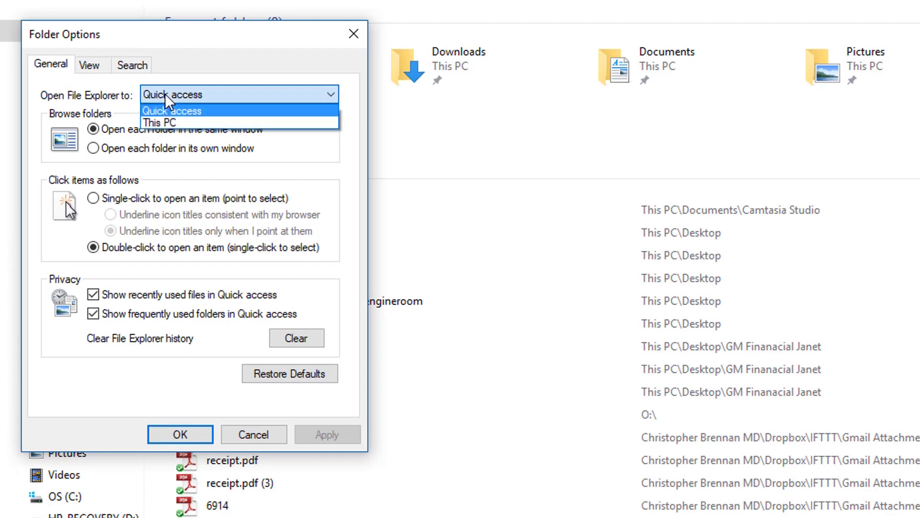
click(158, 121)
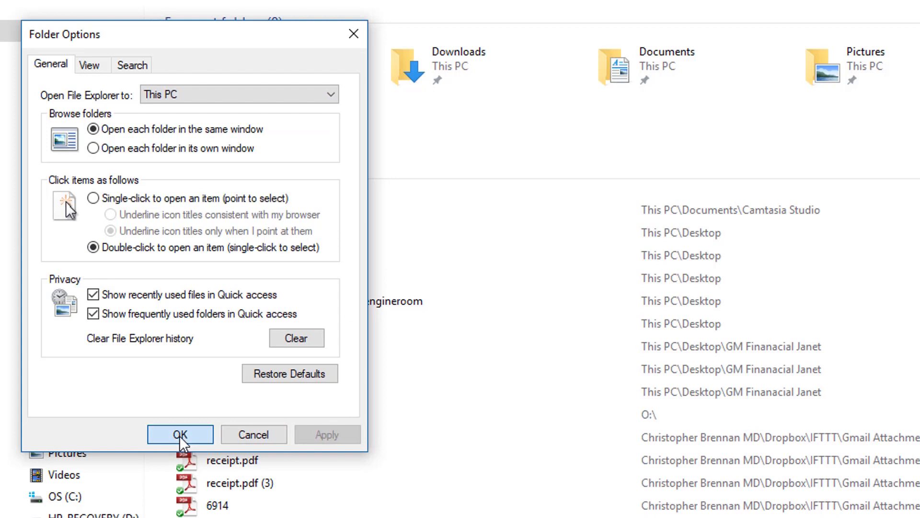
click(181, 434)
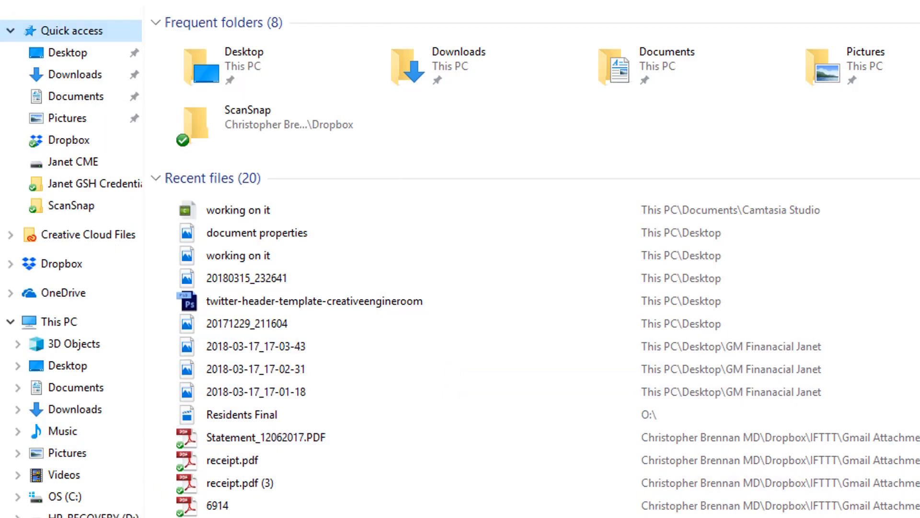